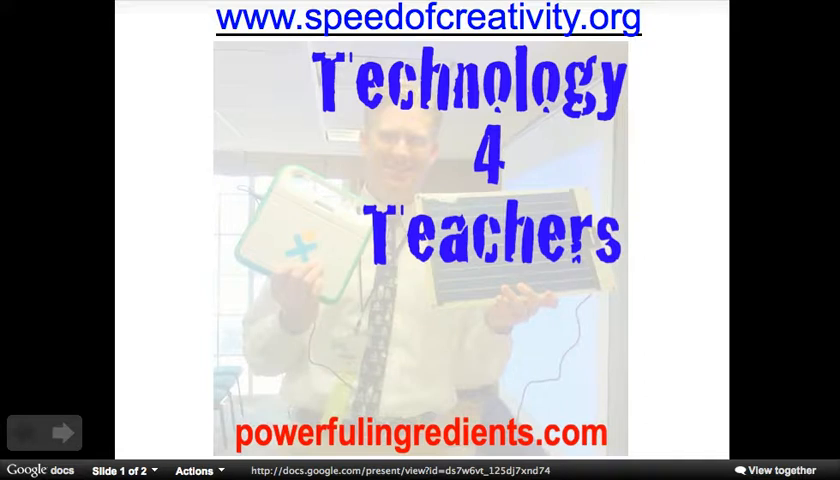
mouse_move(172, 348)
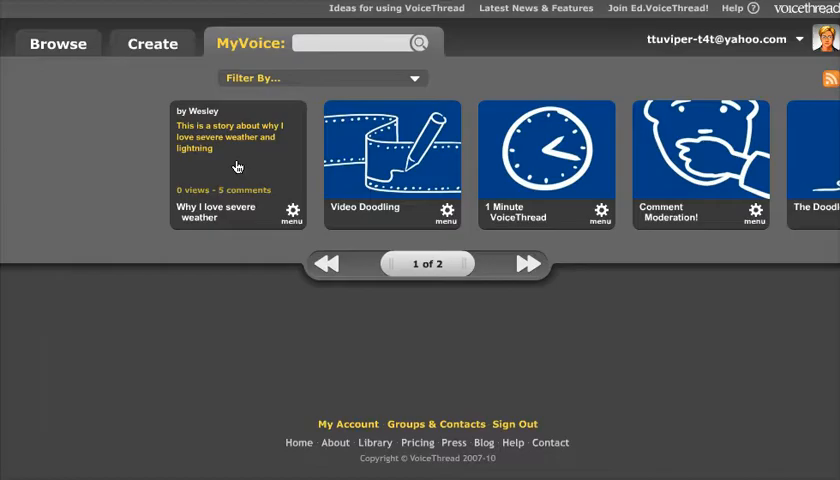
- Open the 'Why I love severe weather' thread, page through it and switch it to Edit mode
click(238, 164)
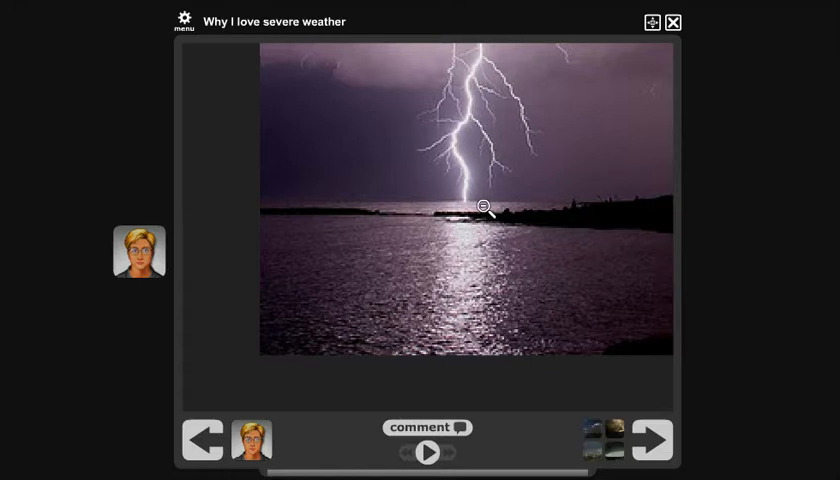
click(484, 208)
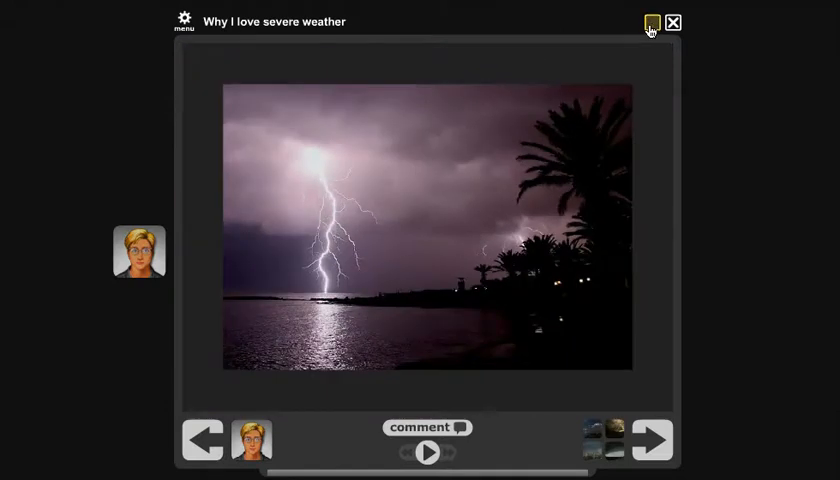
click(652, 20)
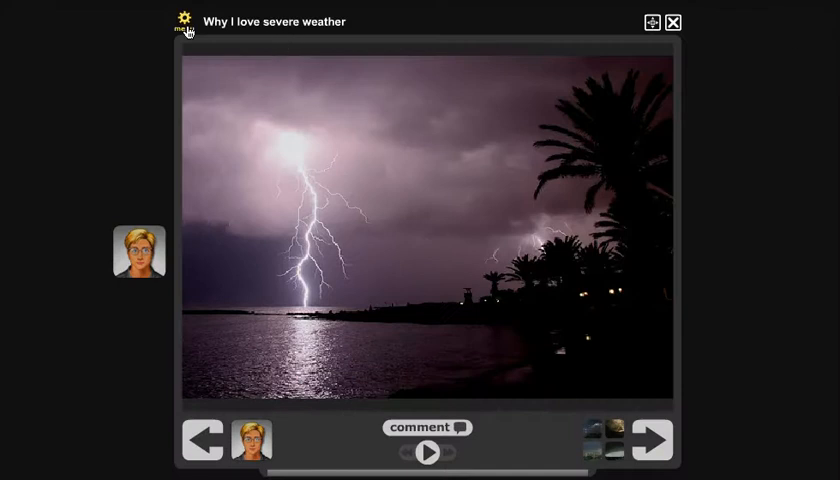
click(184, 22)
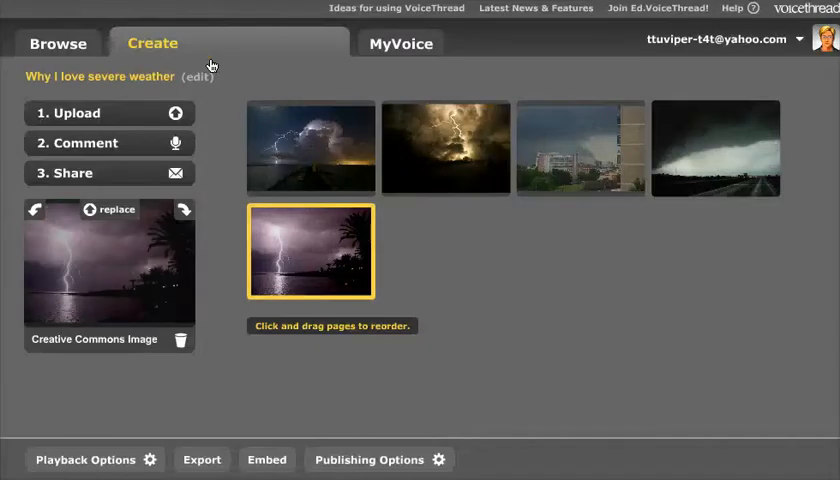
mouse_move(352, 230)
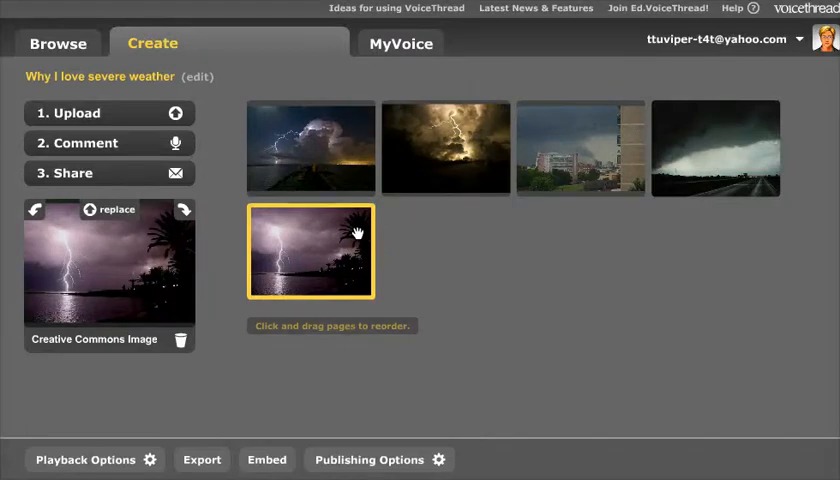
mouse_move(430, 16)
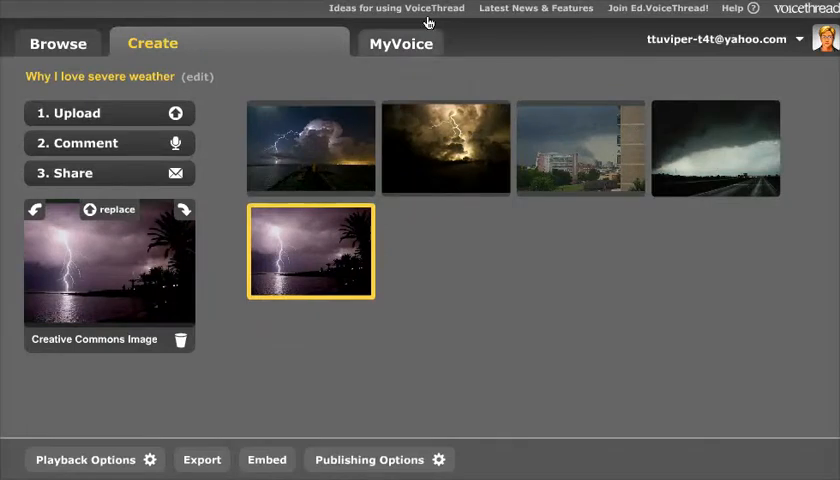
mouse_move(290, 440)
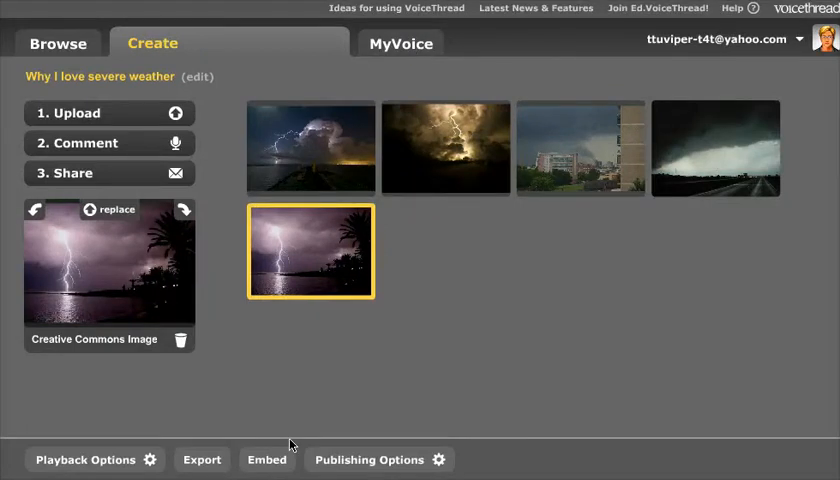
mouse_move(272, 464)
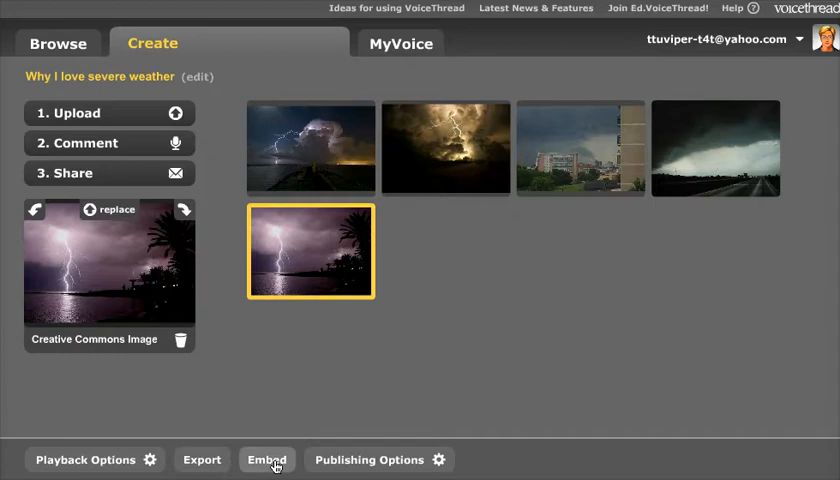
- View the thread's embed code and copy its share link from the Embed panel
click(266, 460)
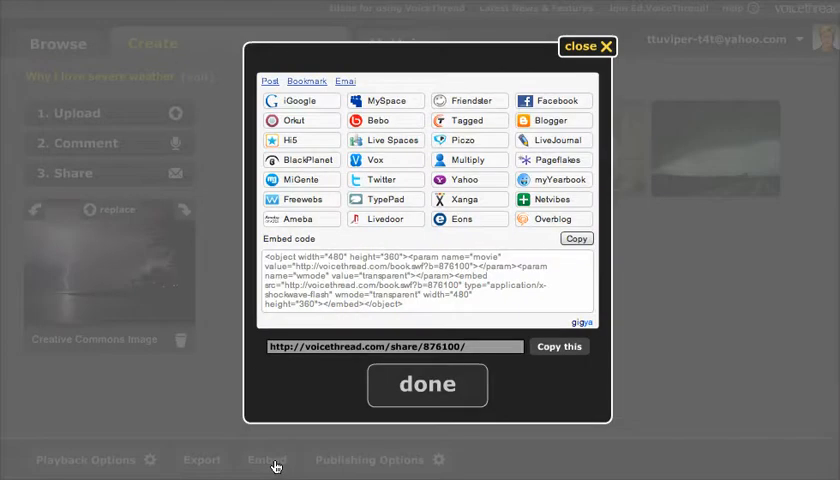
click(576, 238)
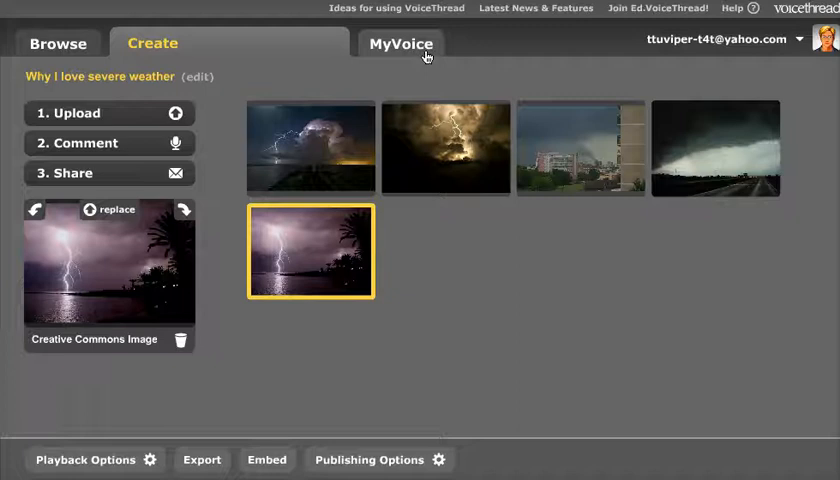
click(310, 250)
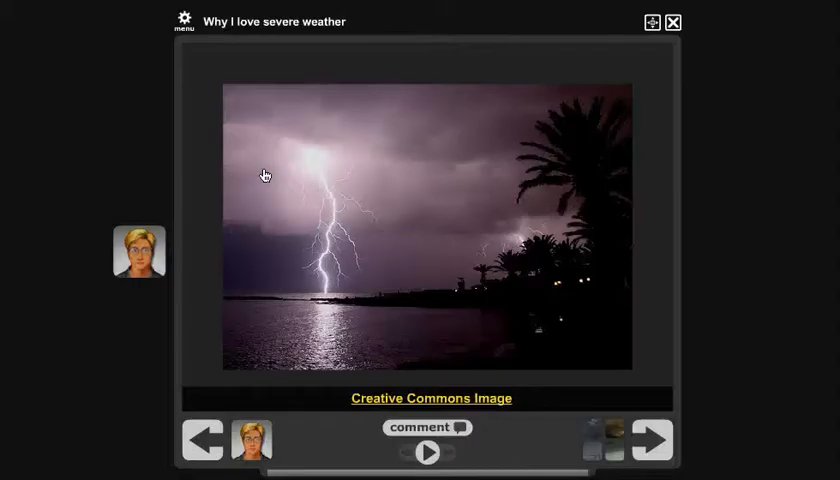
click(184, 20)
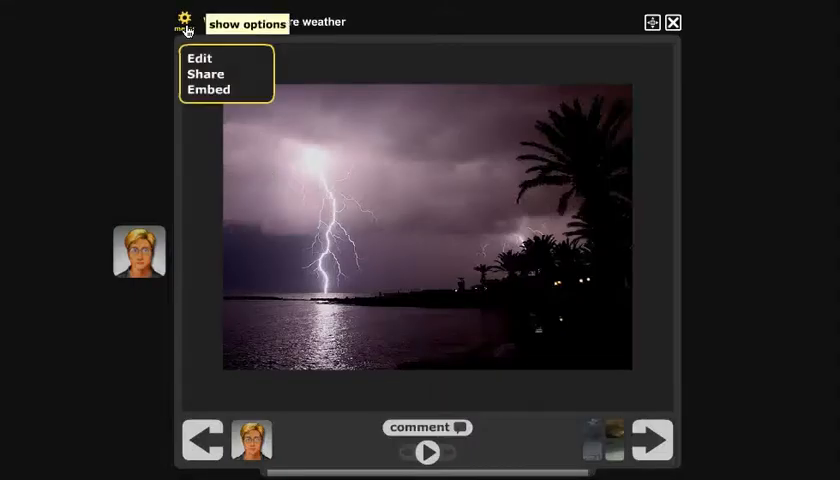
mouse_move(208, 96)
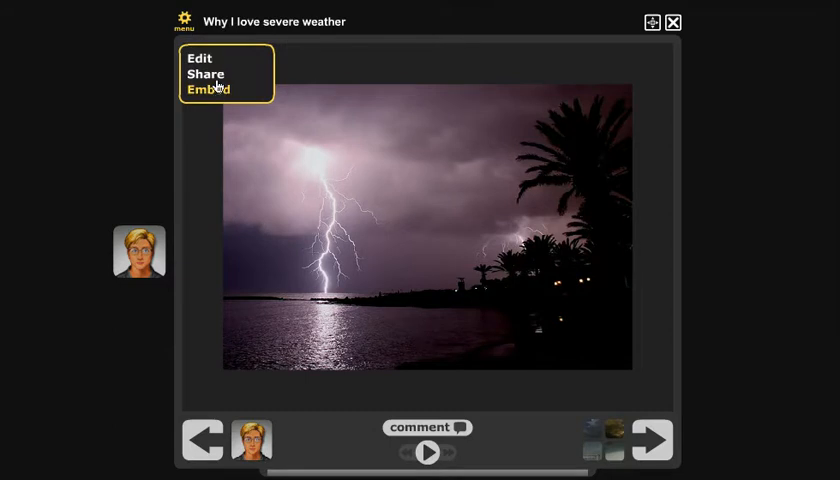
click(208, 88)
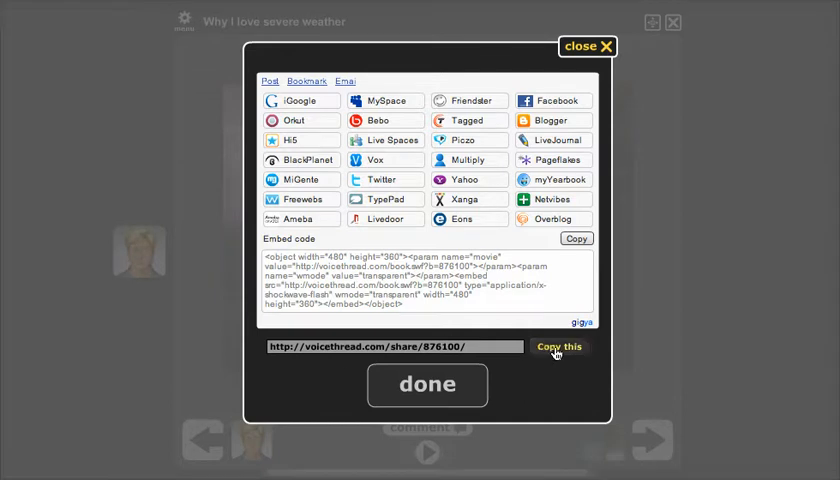
click(560, 348)
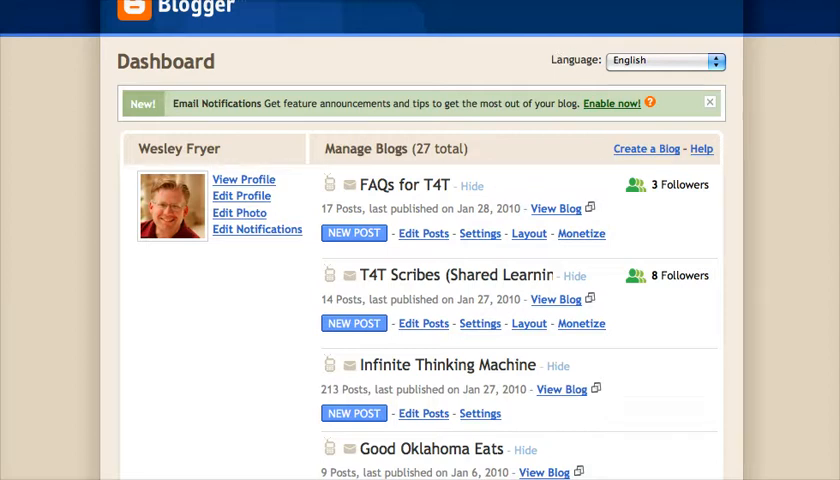
- Start a new post on the Digital Literacy blog from the dashboard
scroll(down, 3)
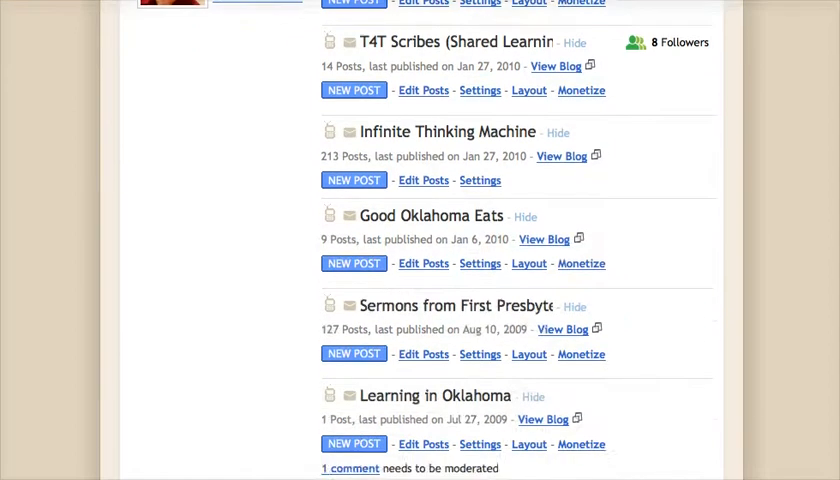
scroll(down, 3)
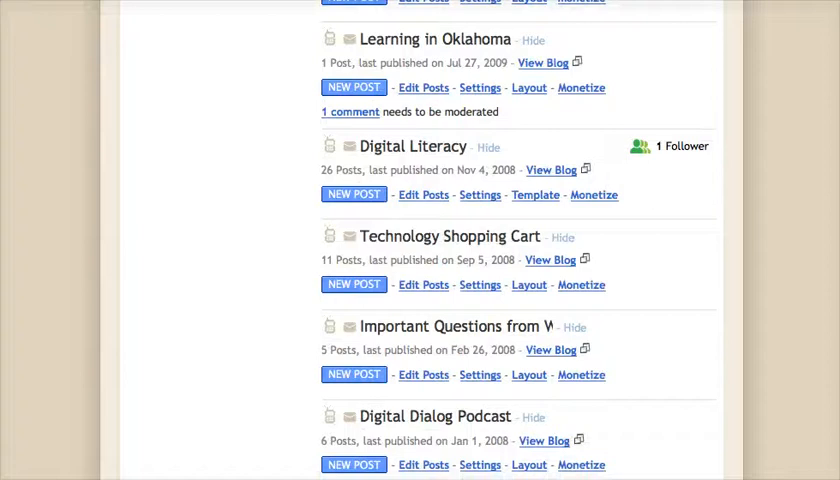
scroll(down, 3)
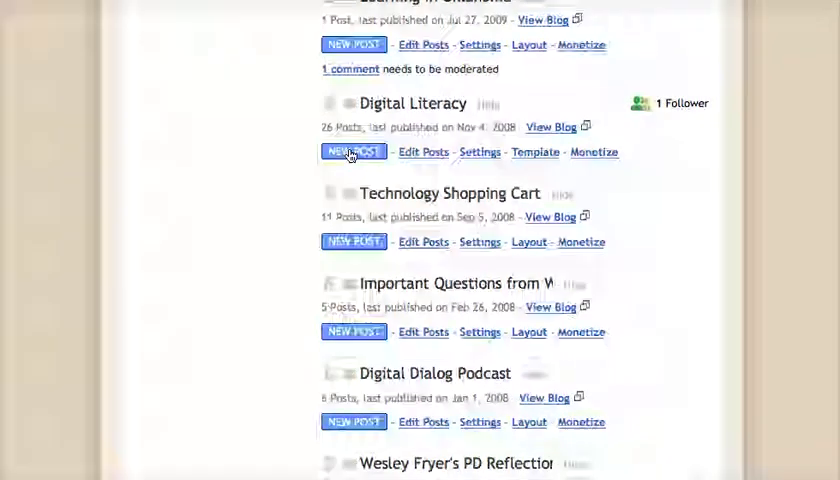
click(352, 152)
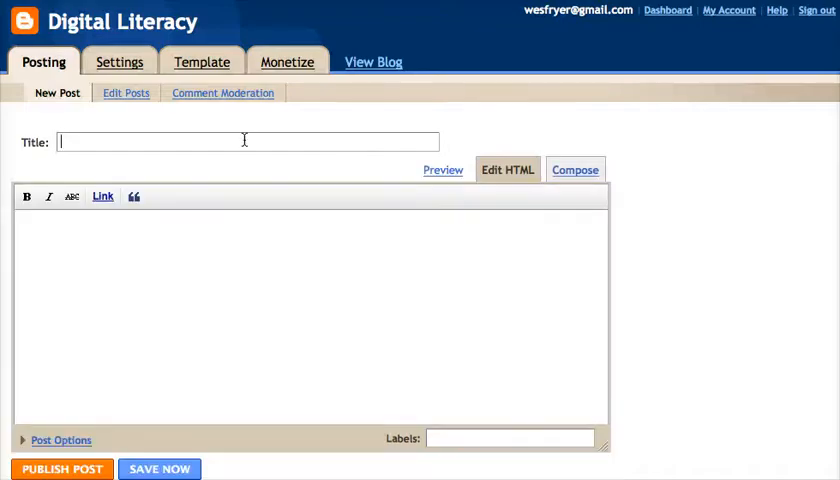
- Title the post 'My VoiceThread about Severe Weather'
text(My VoiceTh)
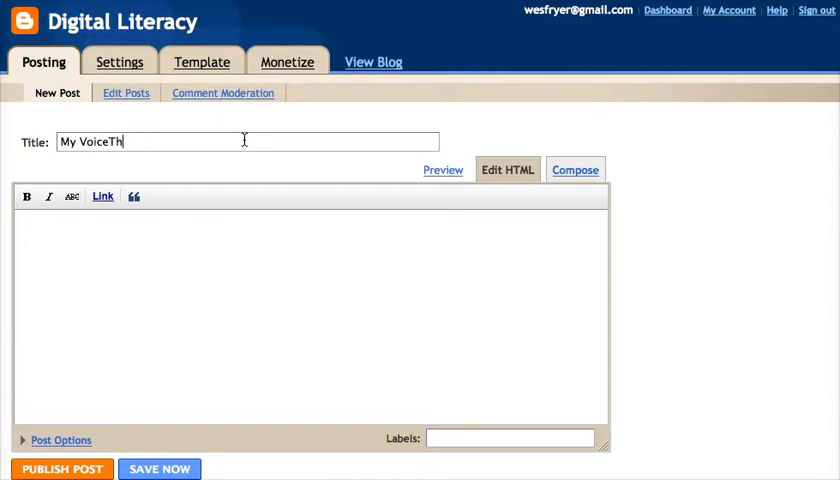
text(read about Severe)
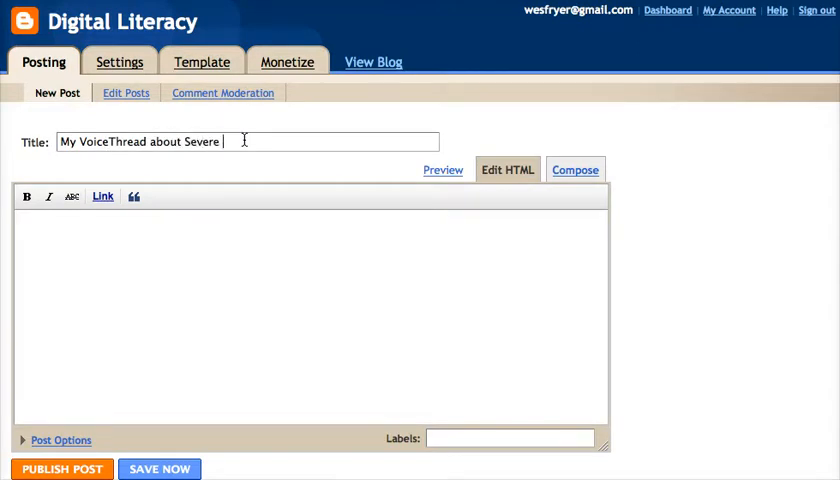
text(Weather)
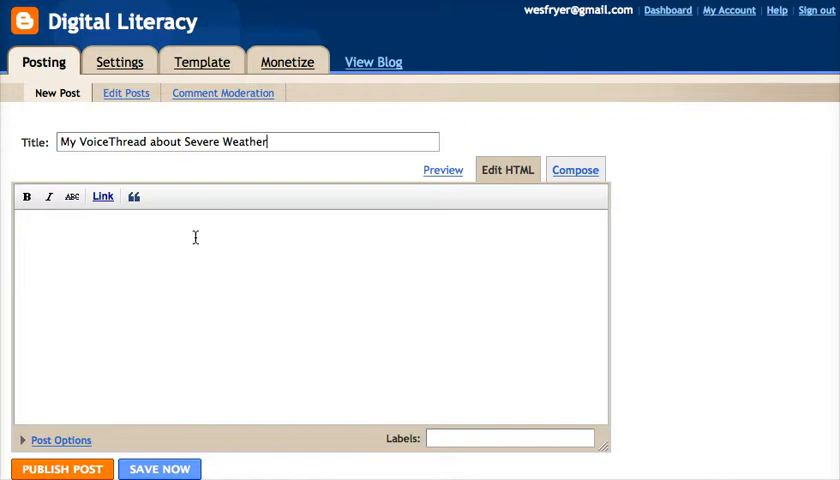
mouse_move(184, 264)
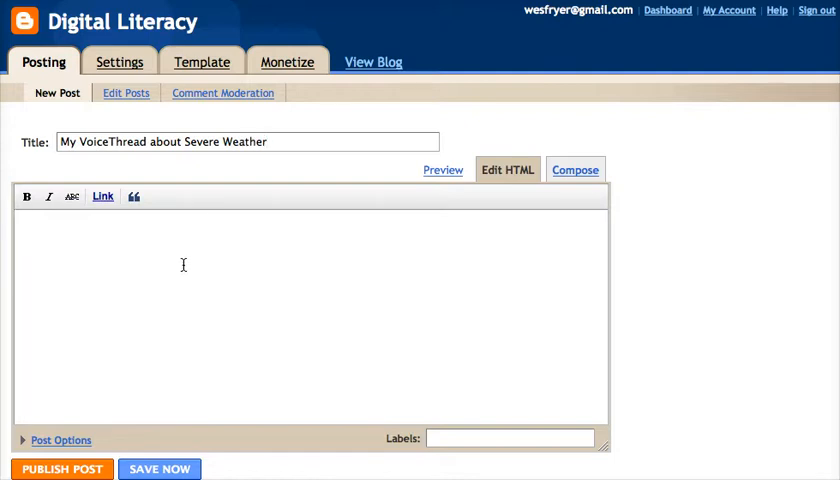
- Write the body sentence about the VoiceThread digital story on severe weather and select the words to link
text(This is a VoiceThread digital)
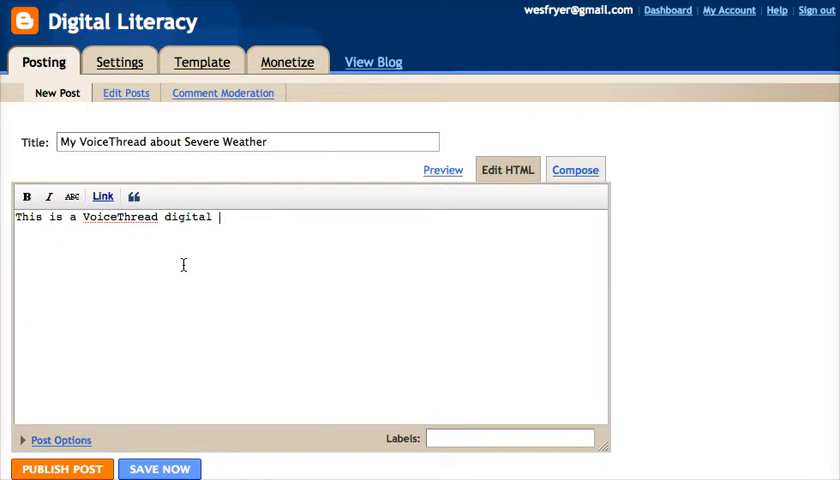
text(story I create)
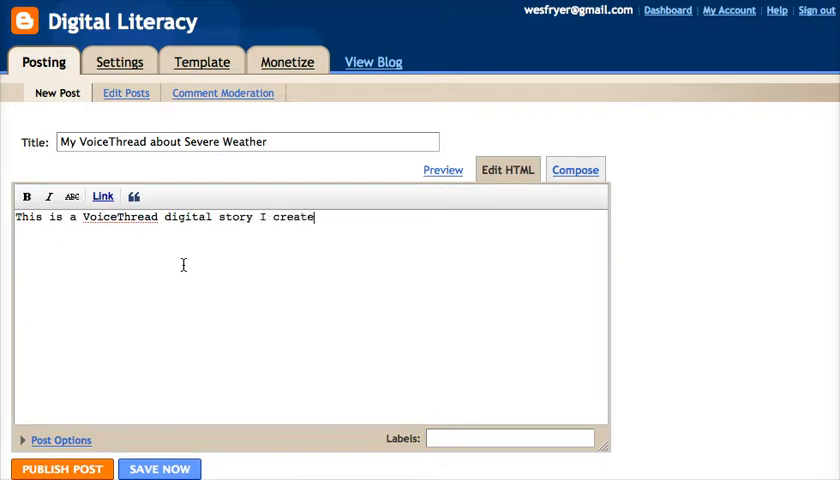
text(d about seve)
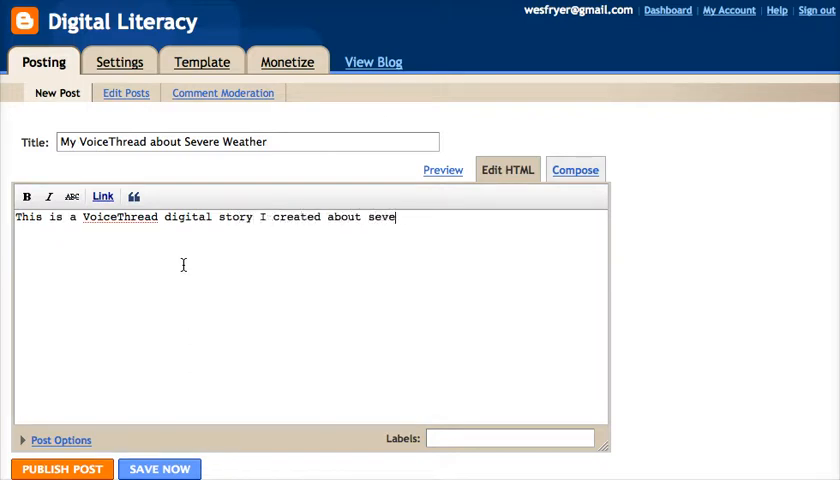
text(re weather.)
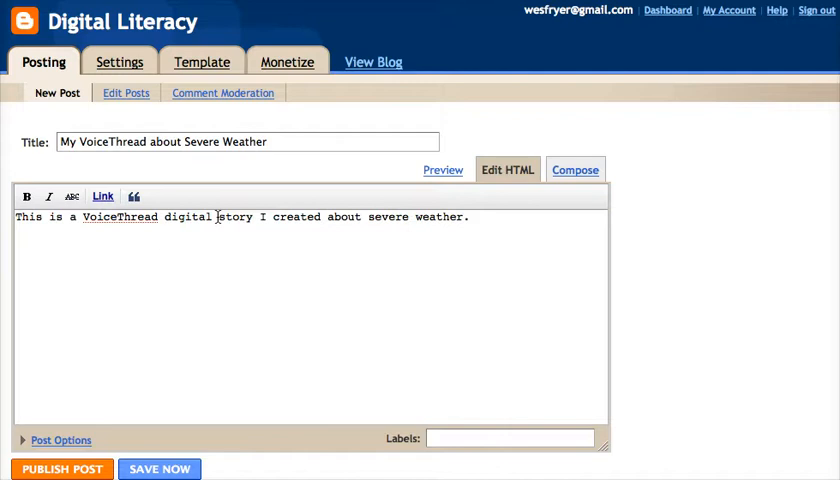
drag(96, 216, 252, 216)
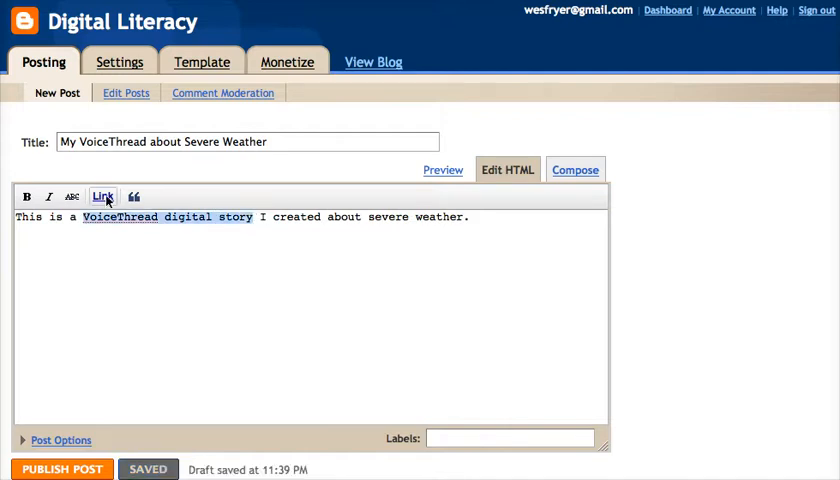
click(104, 196)
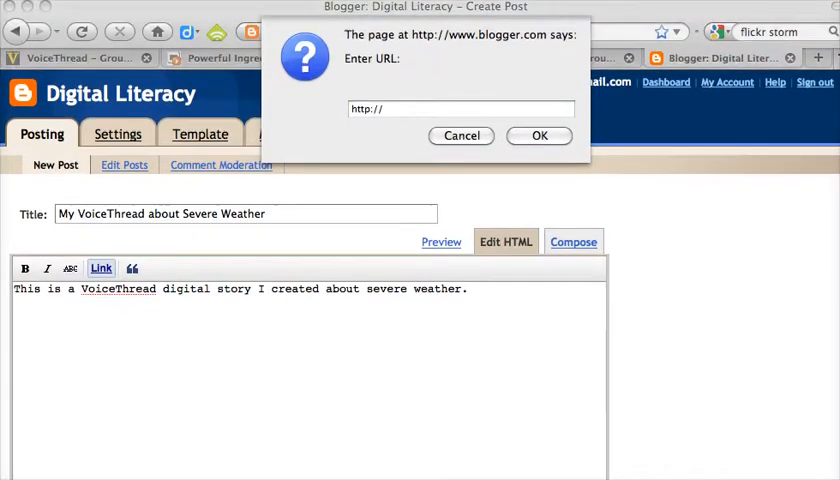
click(462, 108)
text(voicethread.com/share/876100/)
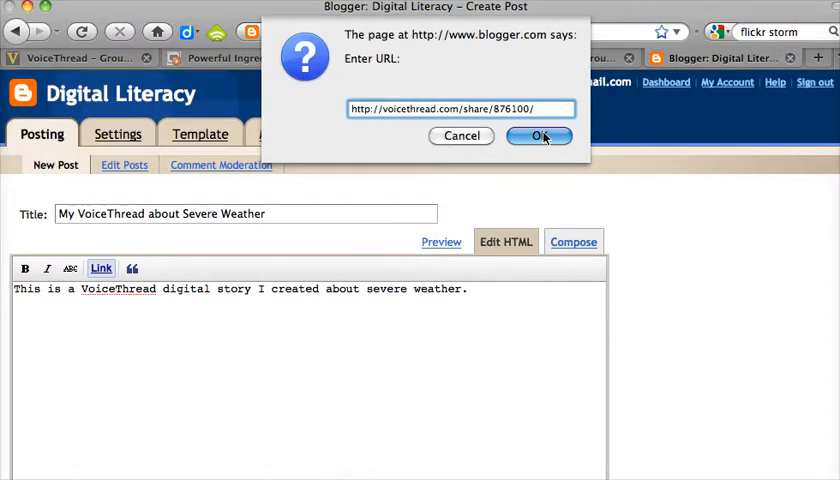
click(538, 136)
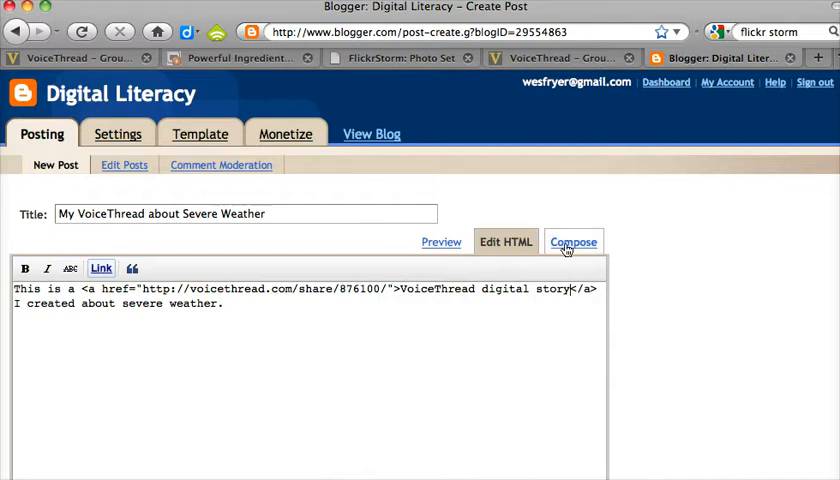
click(572, 240)
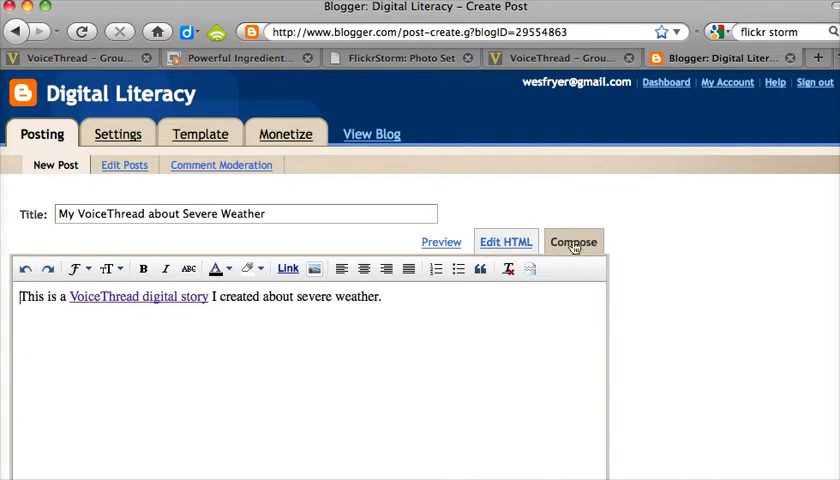
click(504, 242)
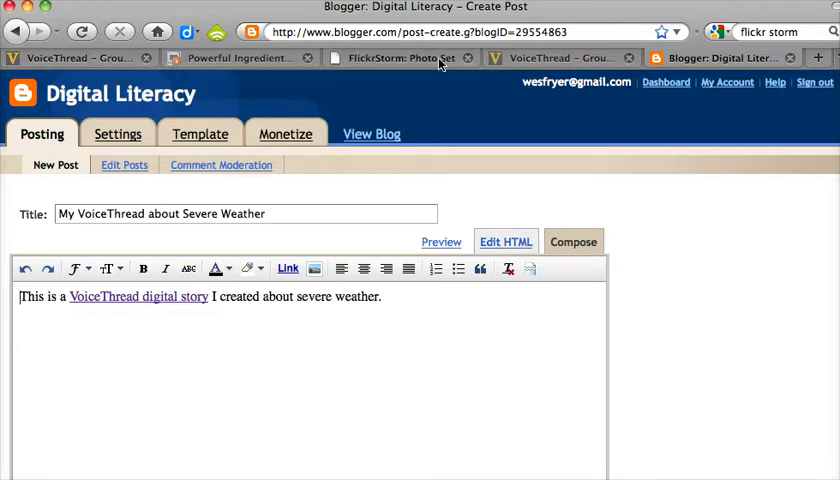
- Copy the severe weather thread's embed code from the VoiceThread page
click(76, 56)
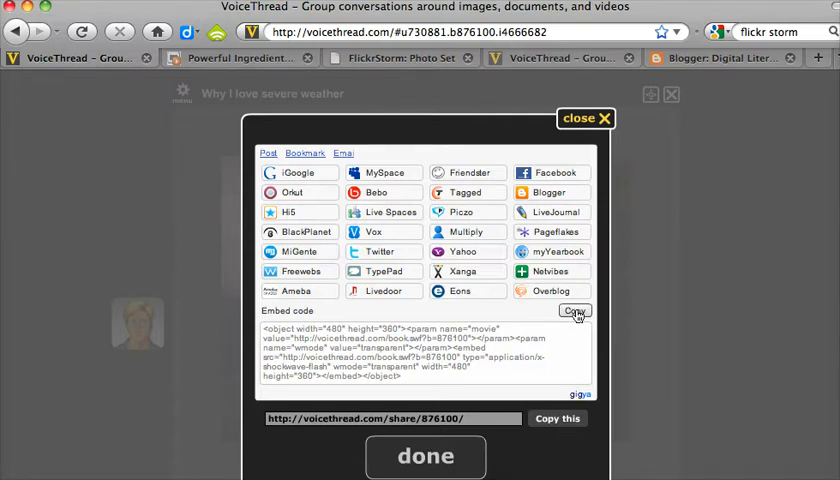
click(576, 312)
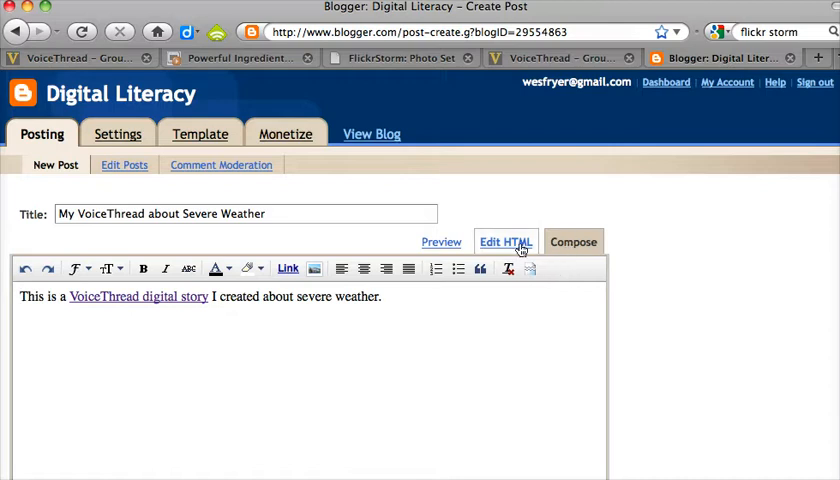
- Paste the VoiceThread embed code into the post's HTML after the sentence and check it in Compose view
click(506, 240)
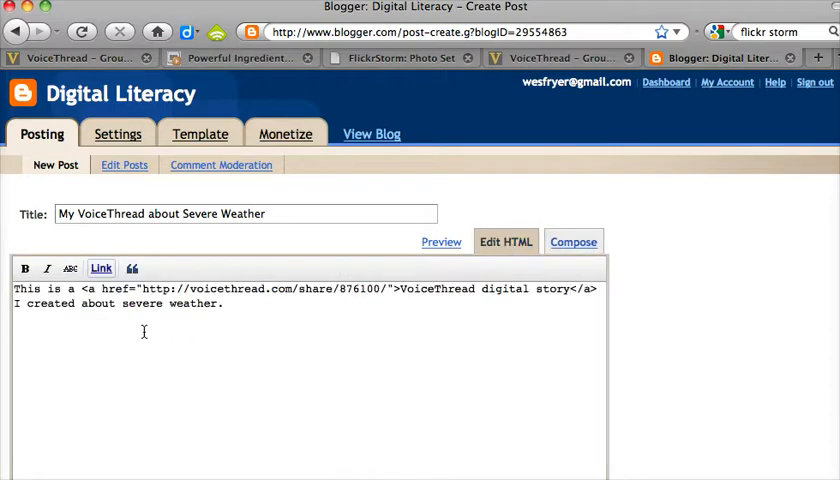
right_click(144, 332)
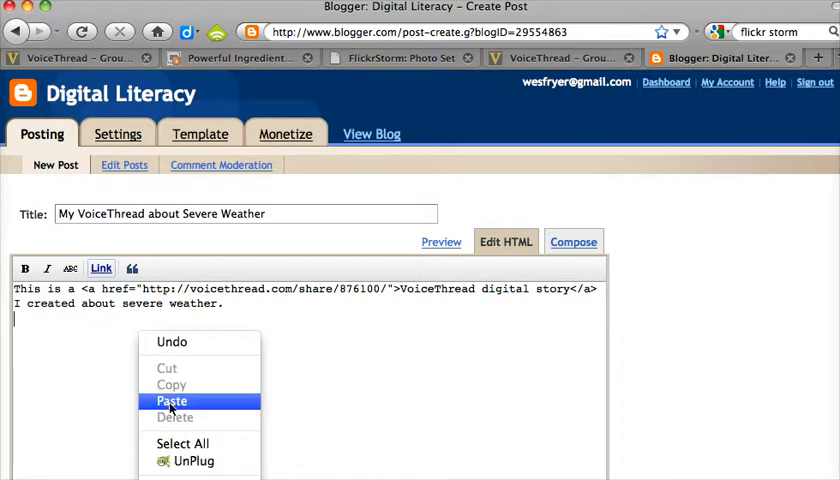
click(172, 400)
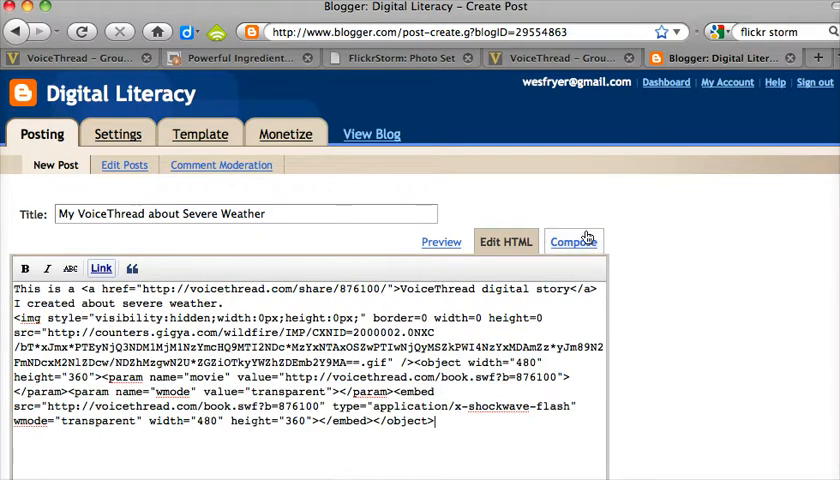
click(572, 240)
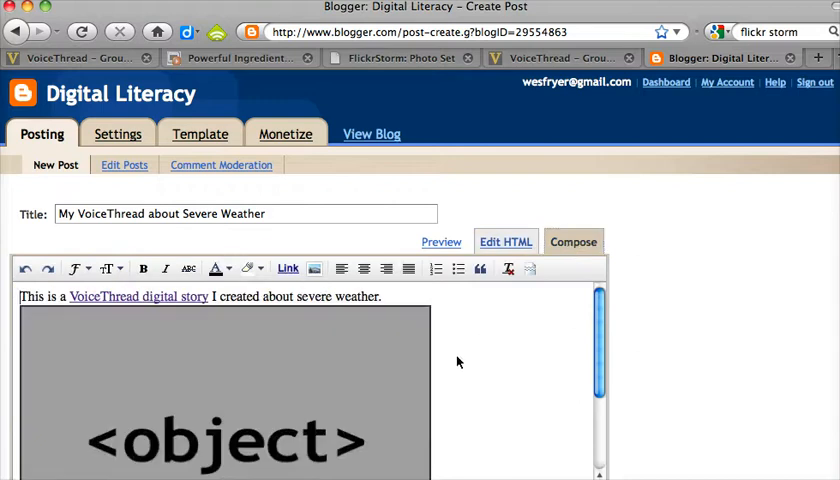
scroll(down, 3)
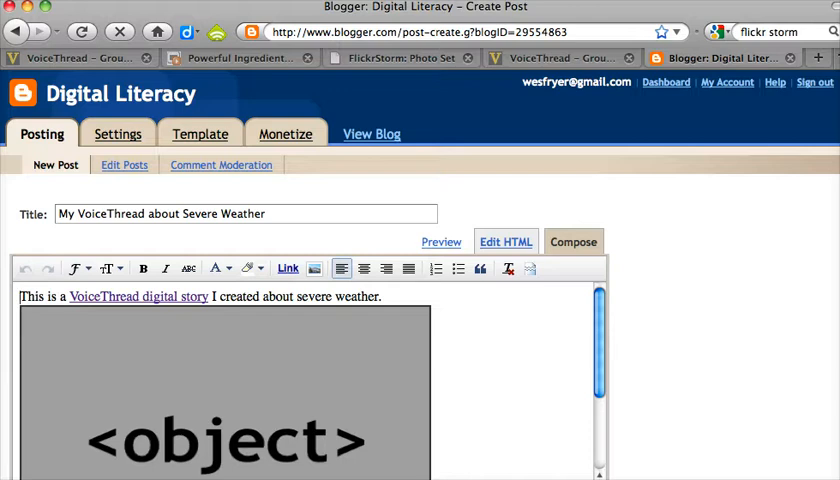
scroll(down, 3)
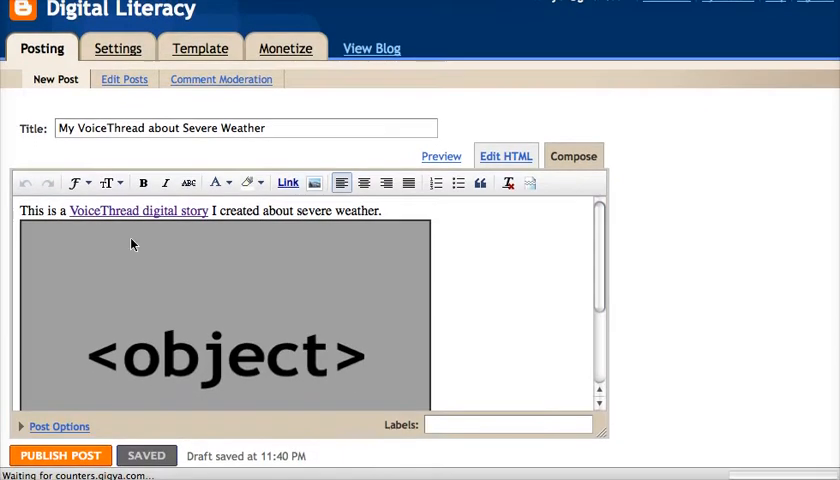
mouse_move(164, 372)
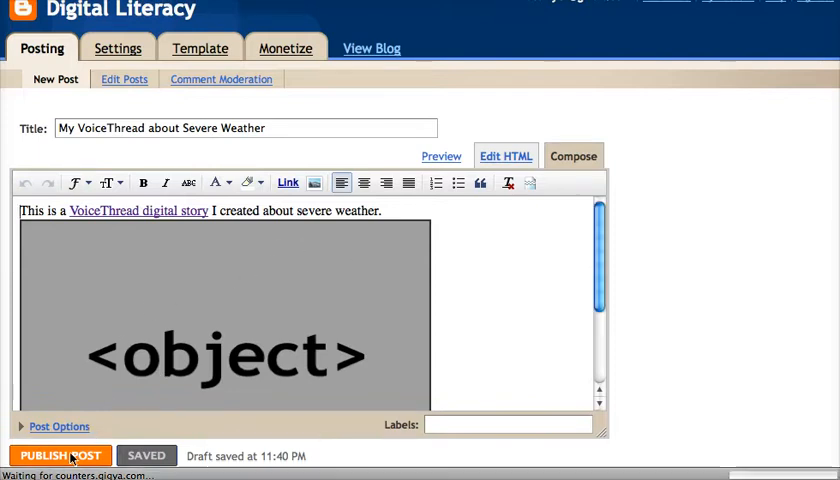
- Publish the post and open the live View Post page in a new tab
click(60, 456)
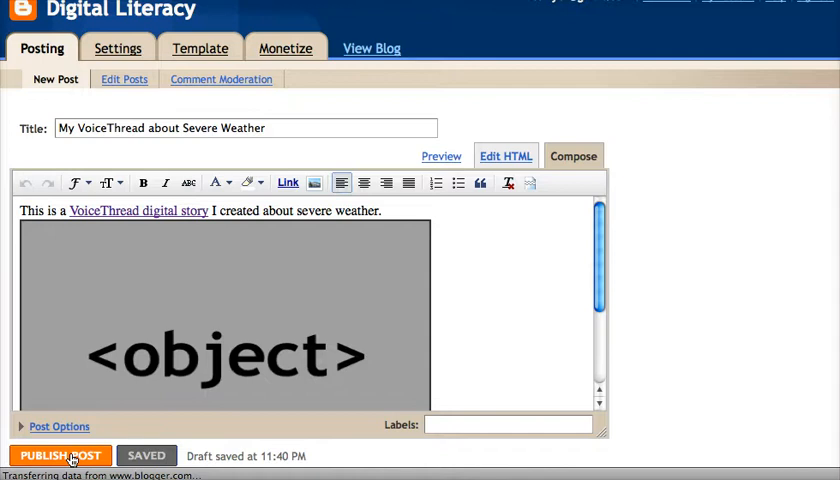
click(58, 456)
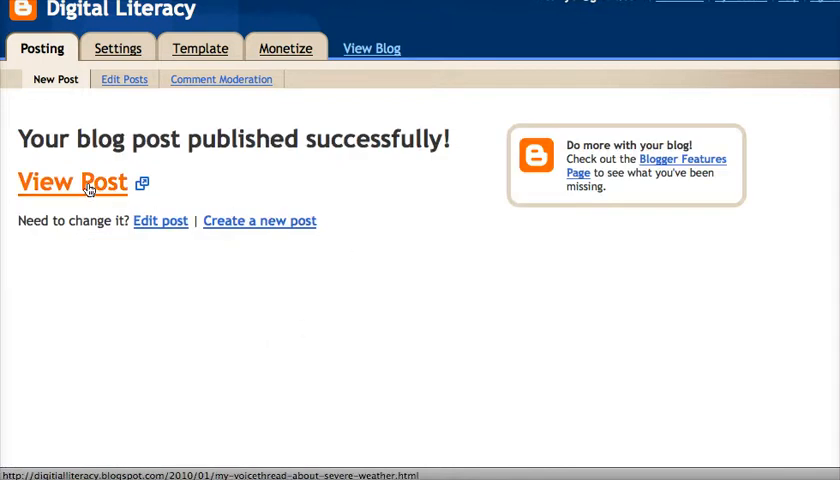
right_click(72, 182)
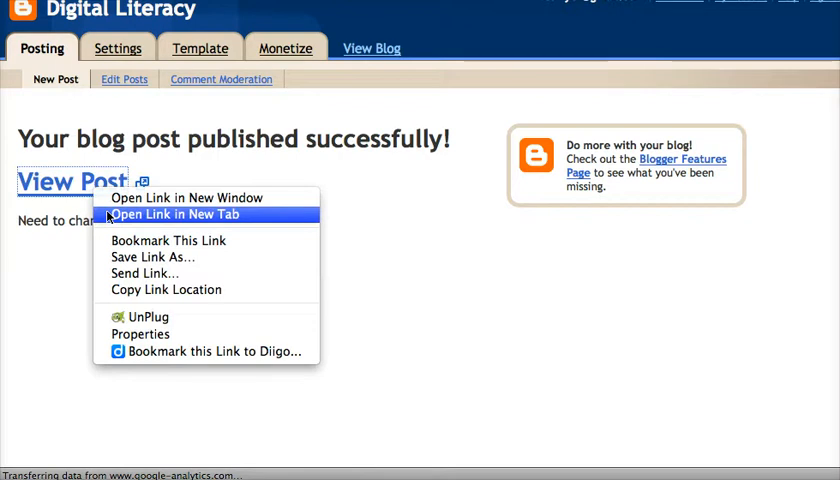
mouse_move(120, 218)
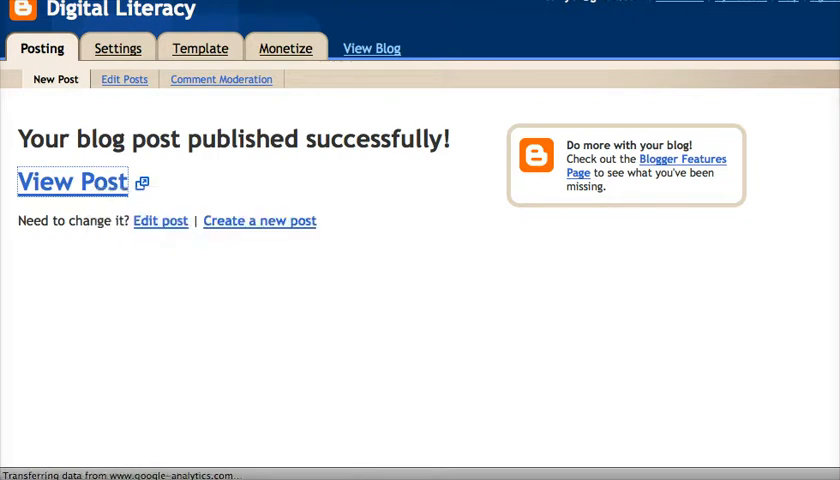
click(72, 180)
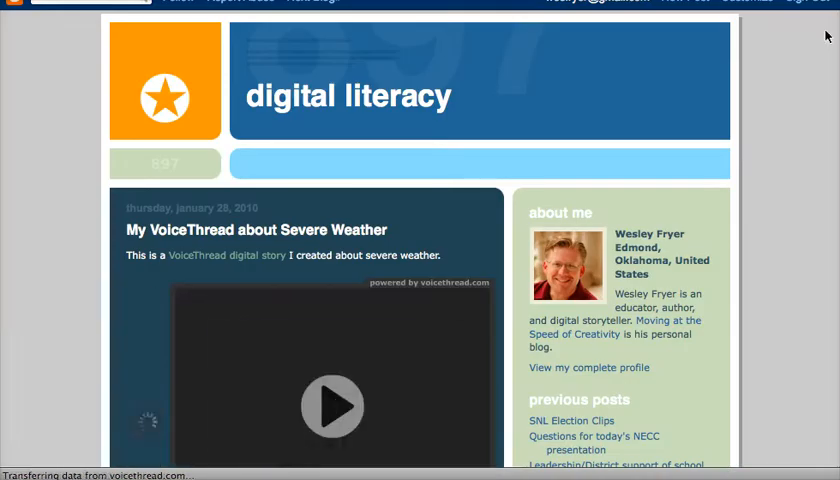
- Play the embedded VoiceThread on the live page and advance it to the next storm picture
scroll(down, 3)
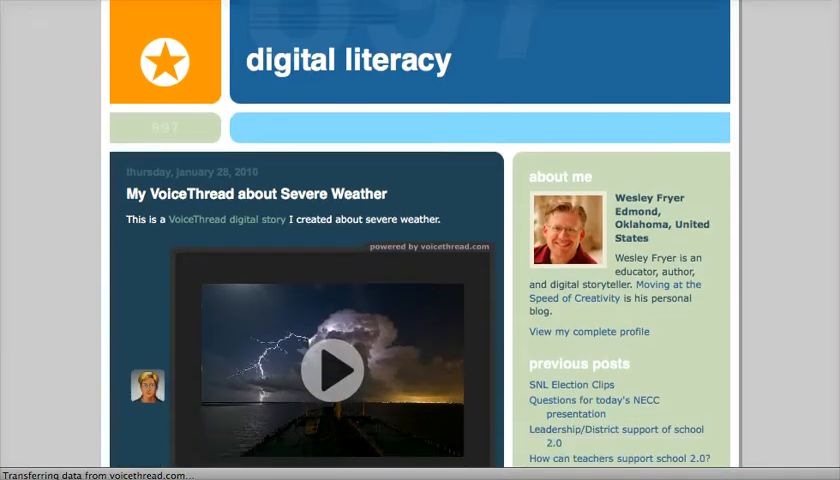
scroll(down, 3)
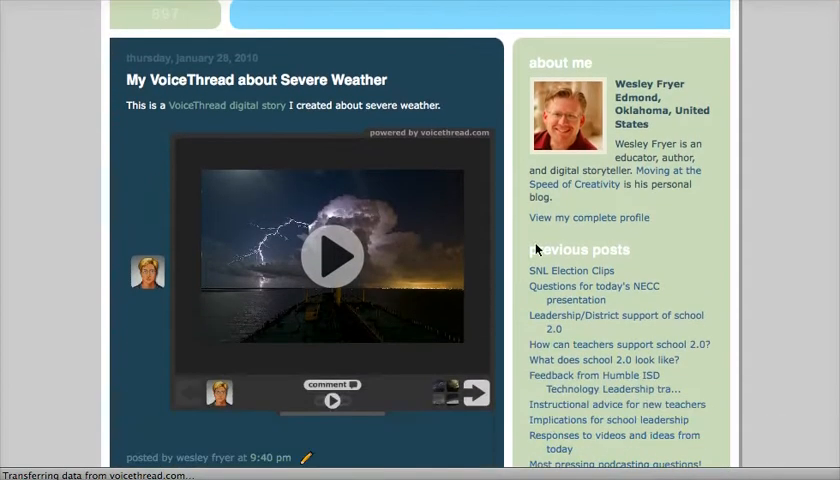
mouse_move(196, 96)
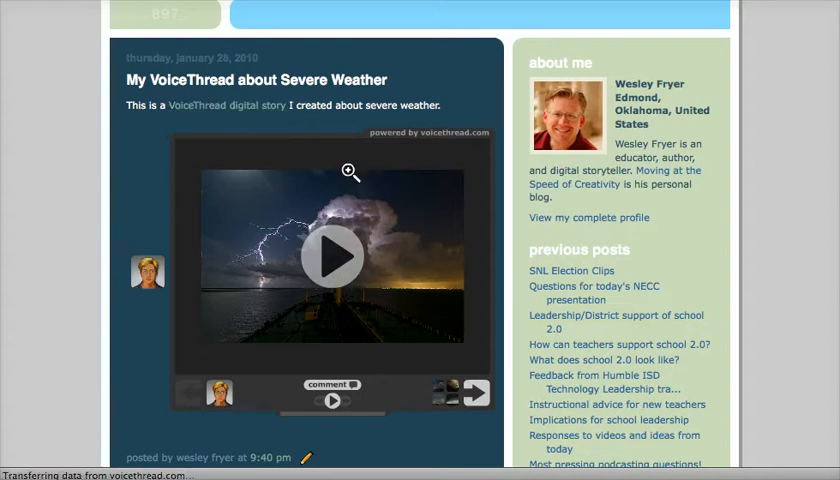
mouse_move(336, 270)
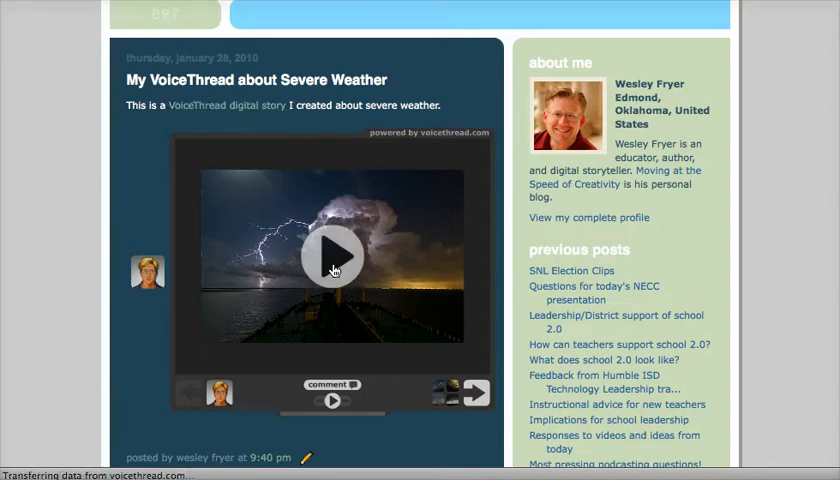
click(336, 270)
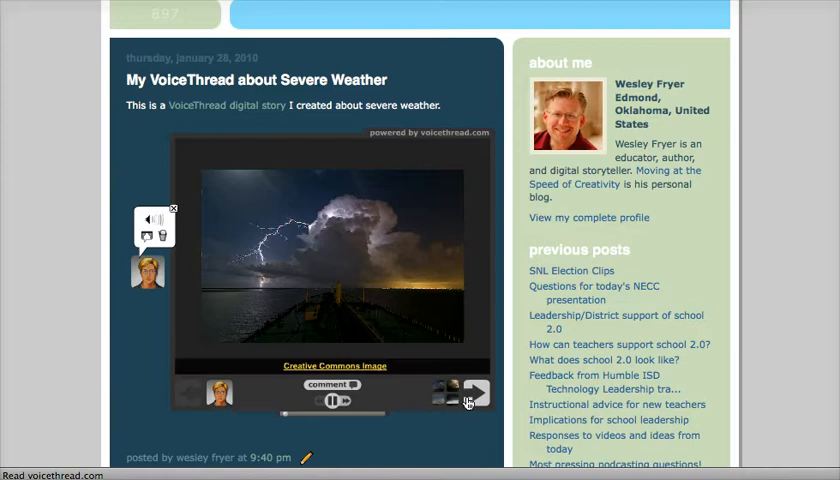
click(476, 394)
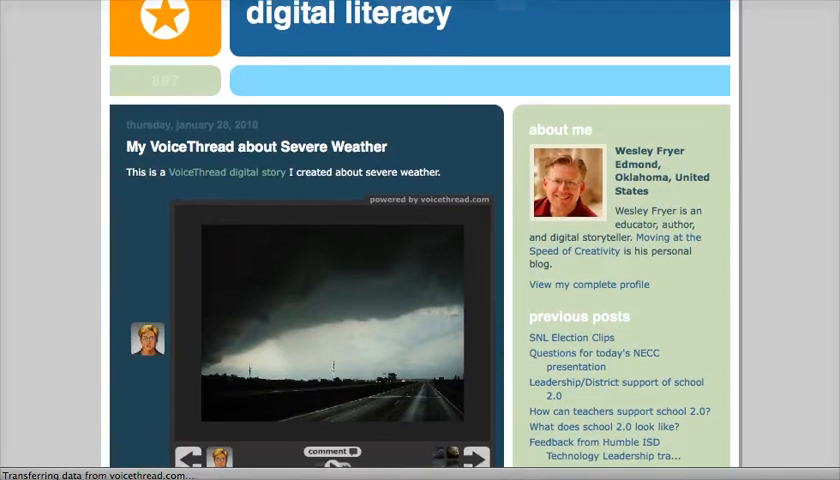
scroll(down, 3)
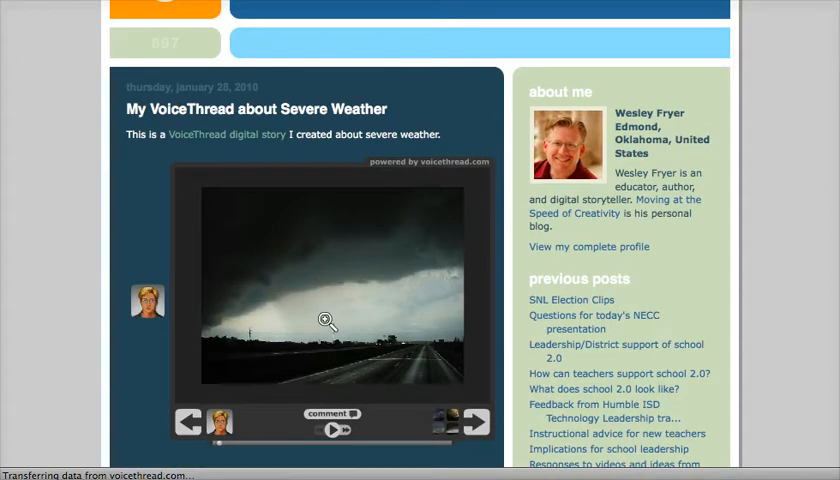
mouse_move(88, 296)
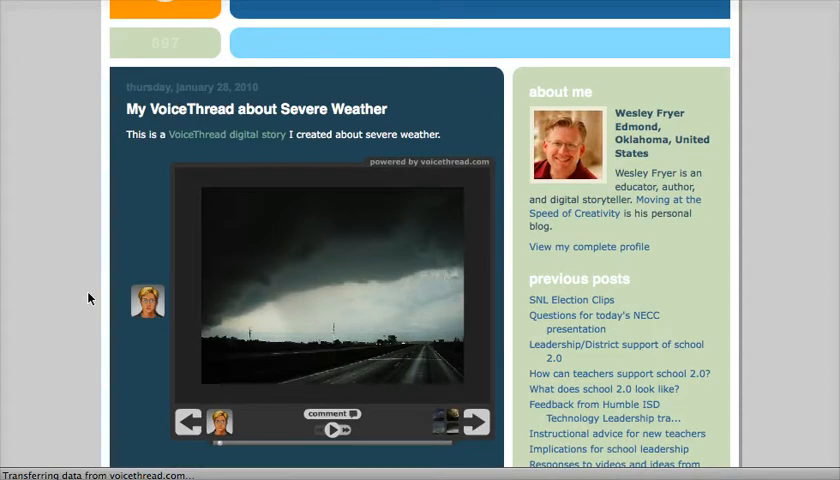